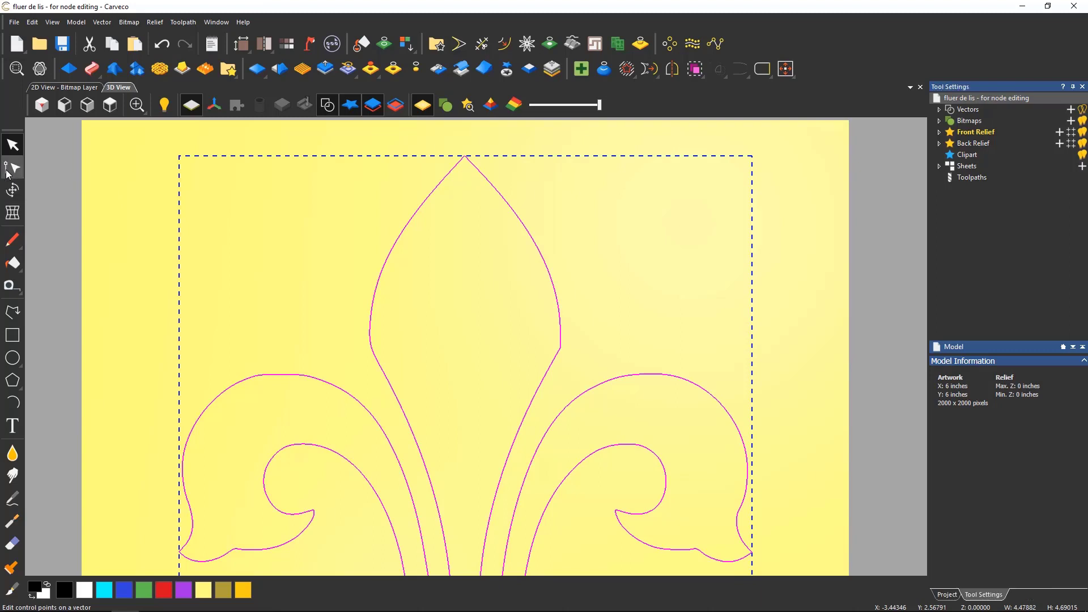
Enter Node Editing mode to expose the fleur-de-lis vector's control points
left_click(11, 167)
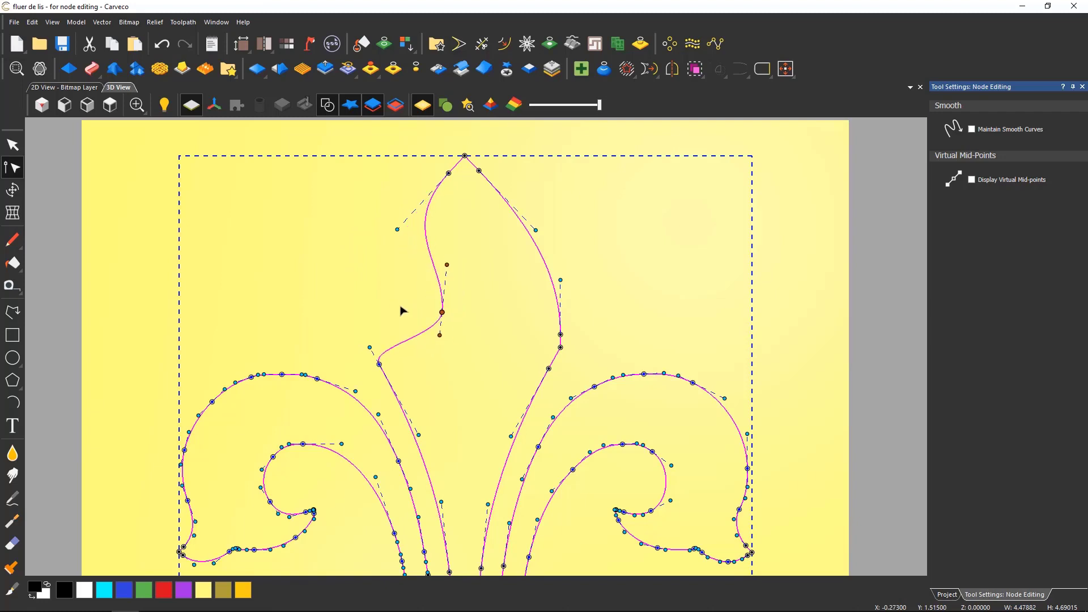
Undo the node move, restoring the top petal's smooth left outline
left_click(971, 129)
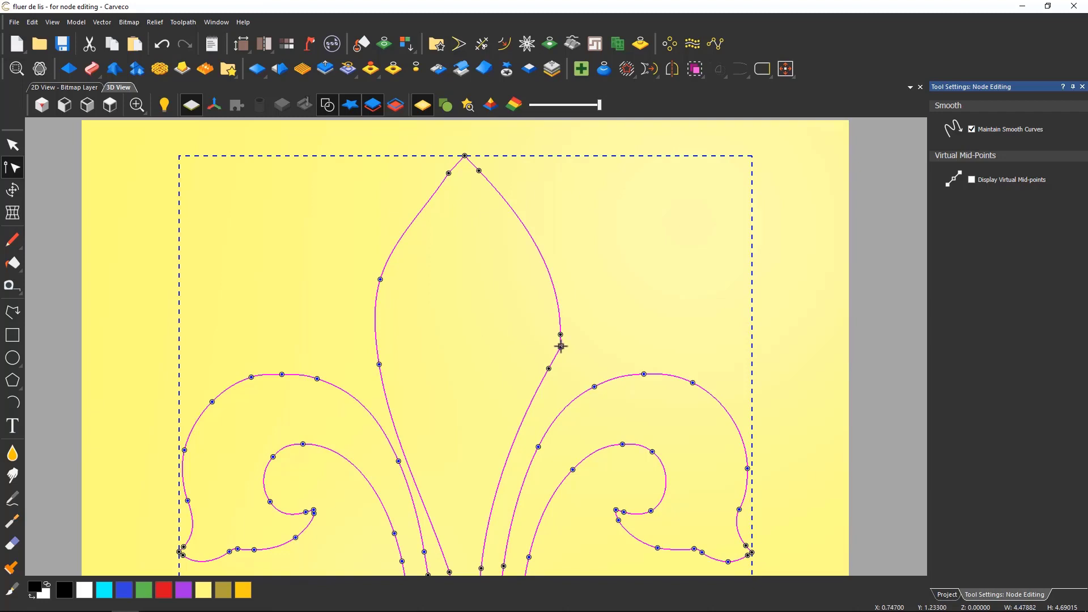
Smooth the right-side node of the top petal via Smooth Node [S] in its context menu
right_click(560, 346)
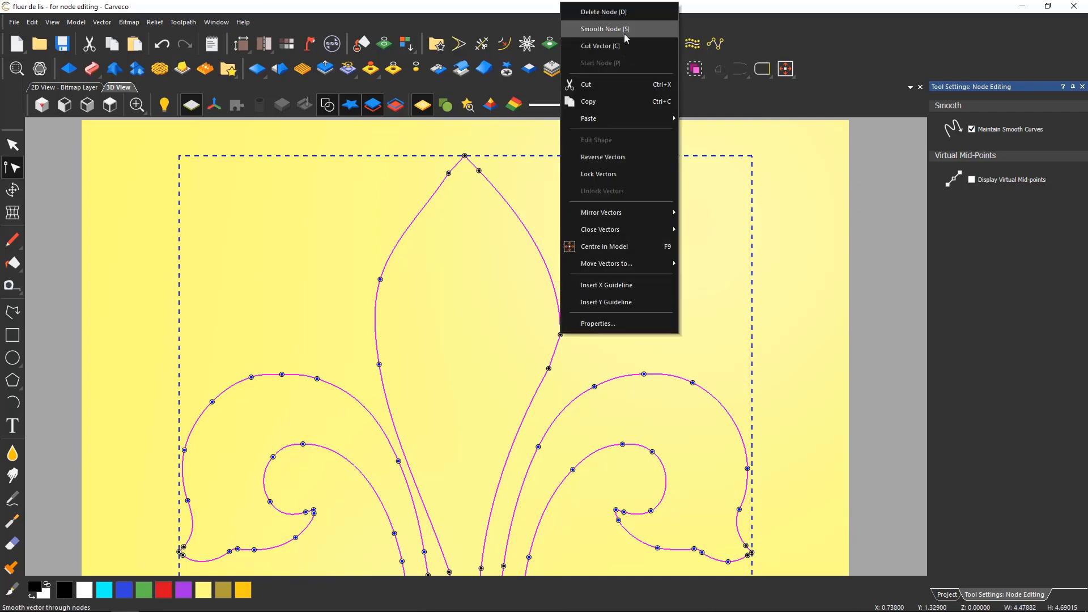
left_click(603, 29)
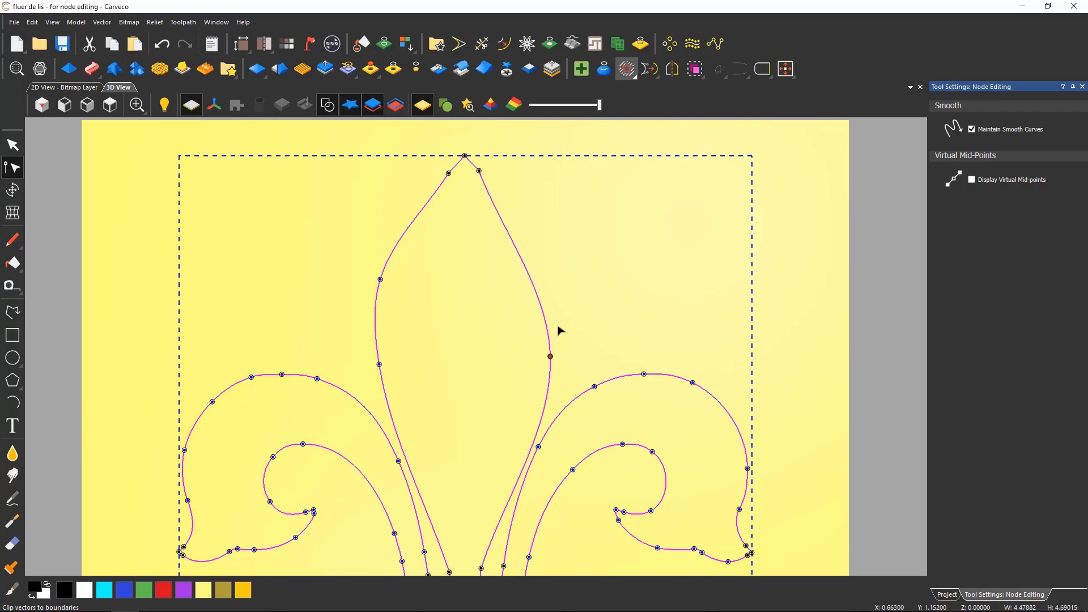
Show the span context menu for the top petal's upper right edge
right_click(548, 356)
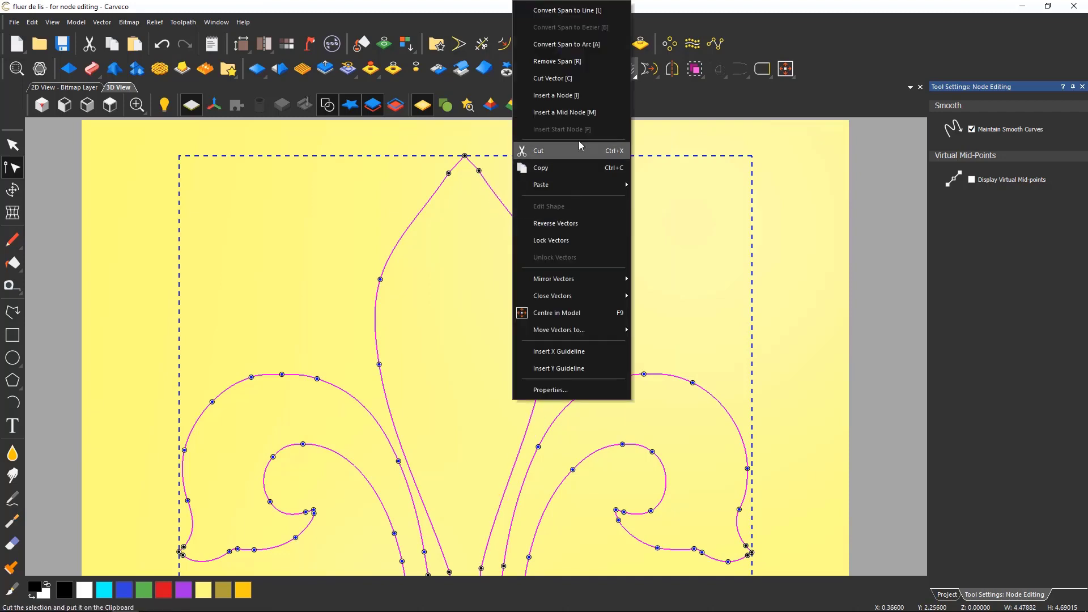
mouse_move(566, 61)
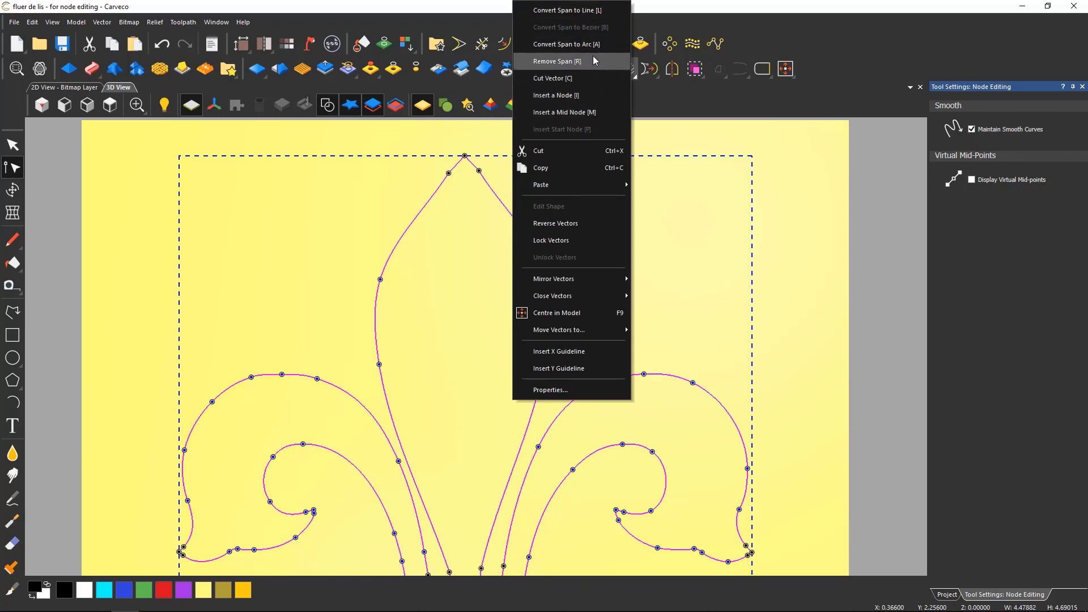